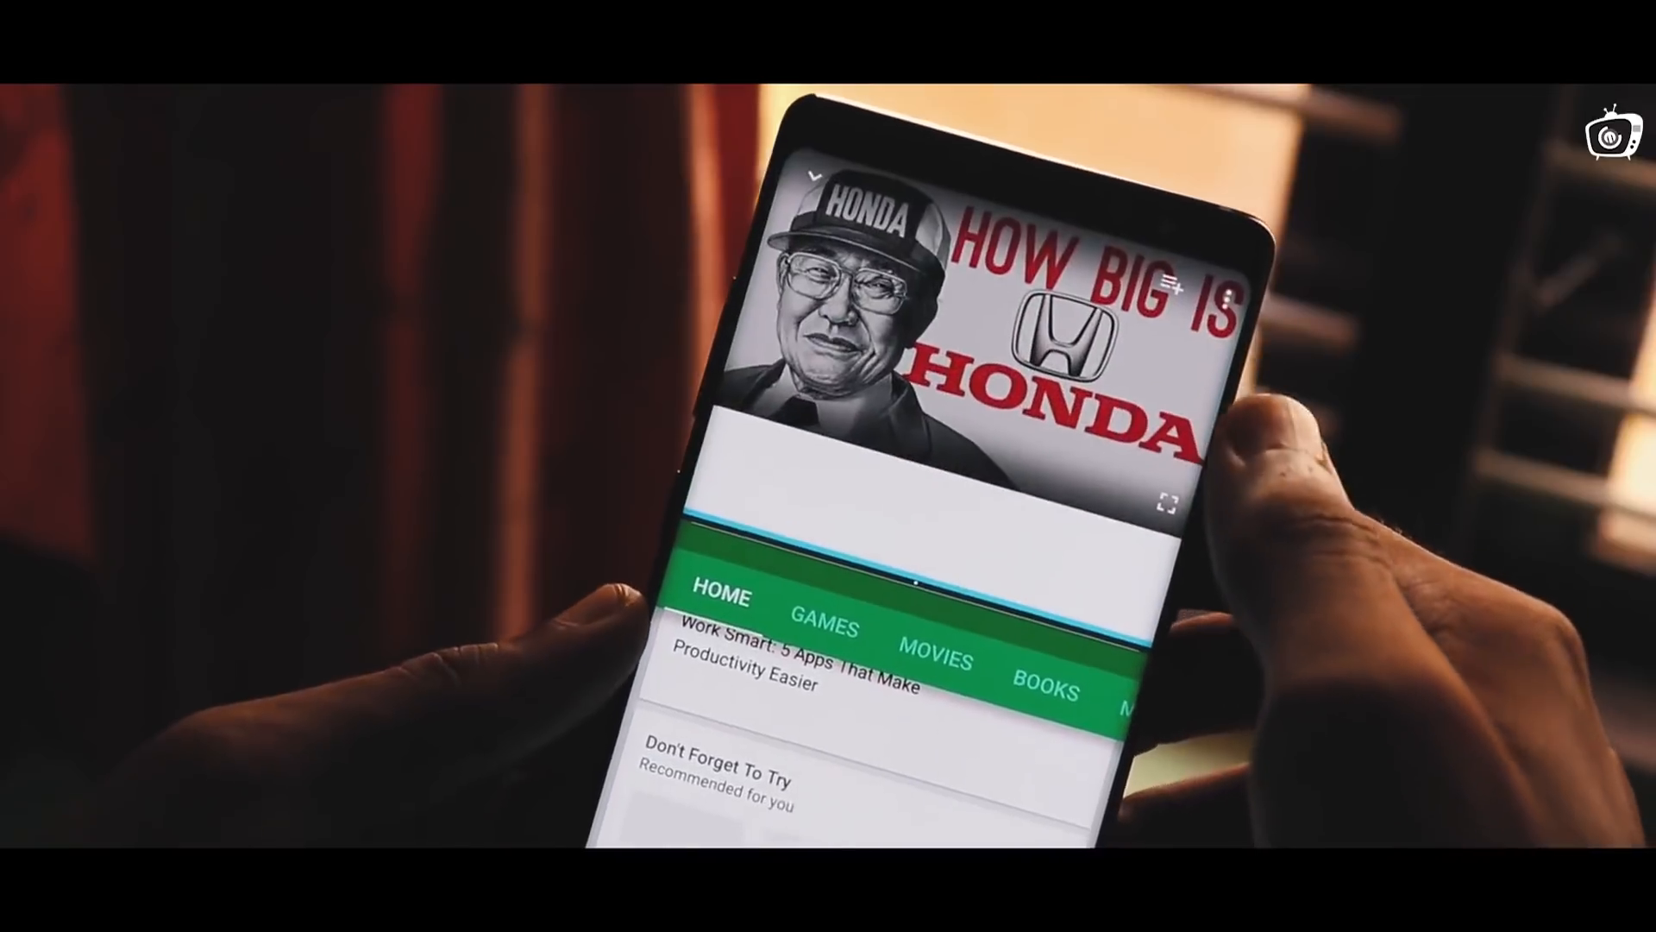
# Leave the video and Play Store split view and bring up the app drawer
pyautogui.scroll(-3)
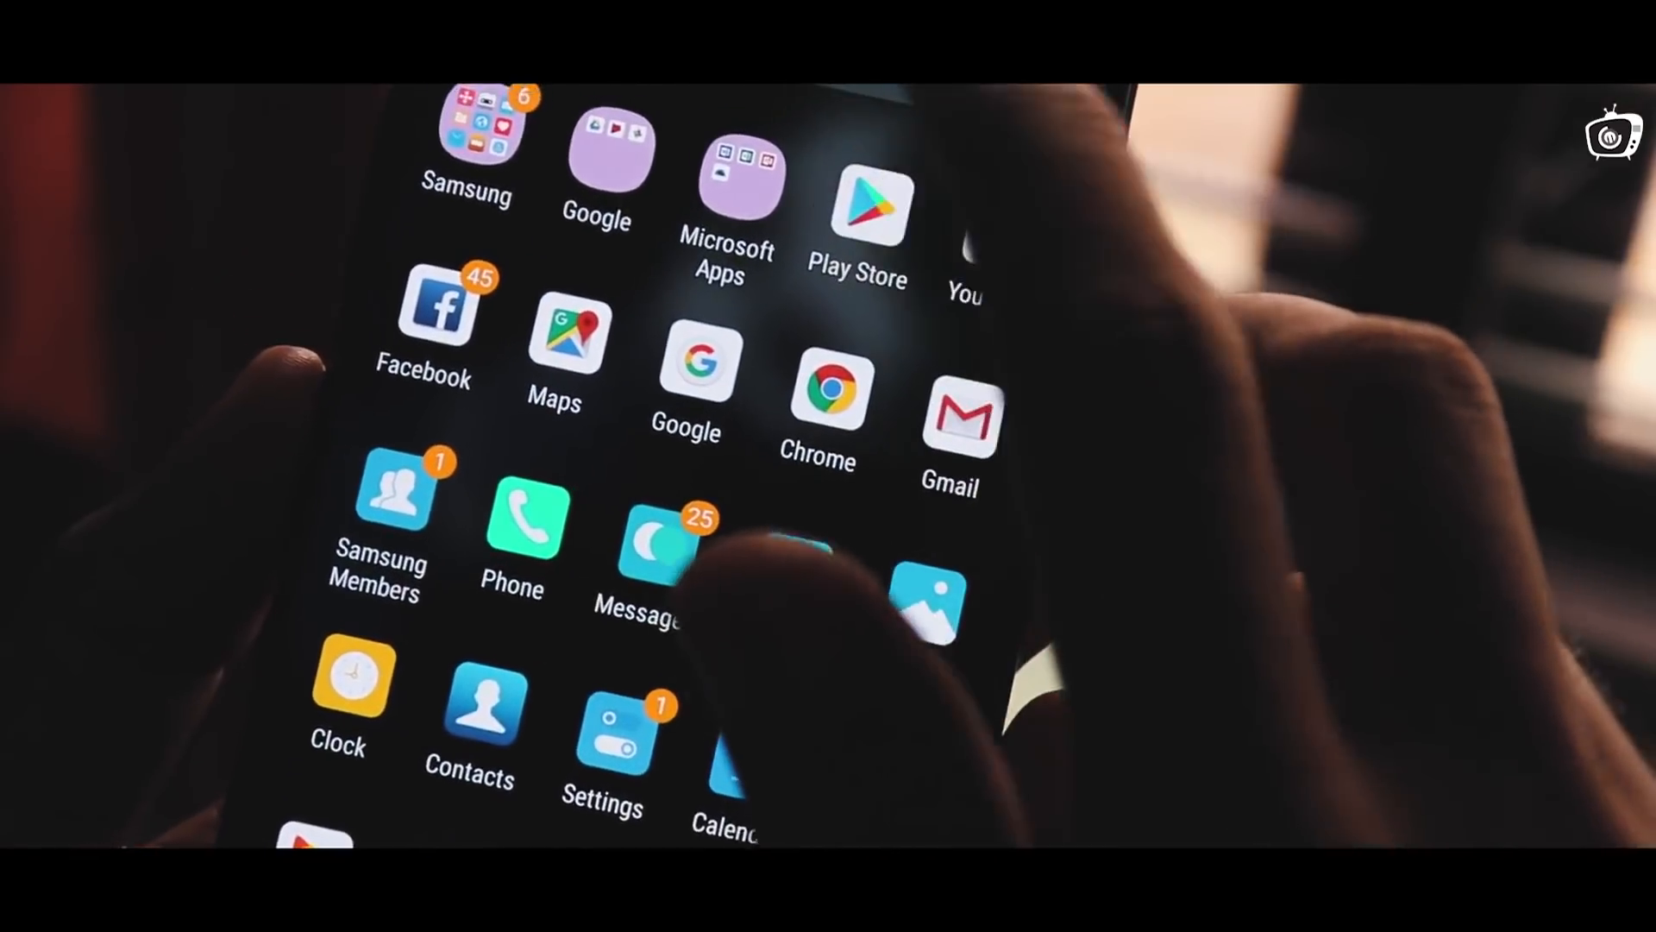
# Search the Play Store for 'split screen creator' and reach its installed listing
pyautogui.click(858, 200)
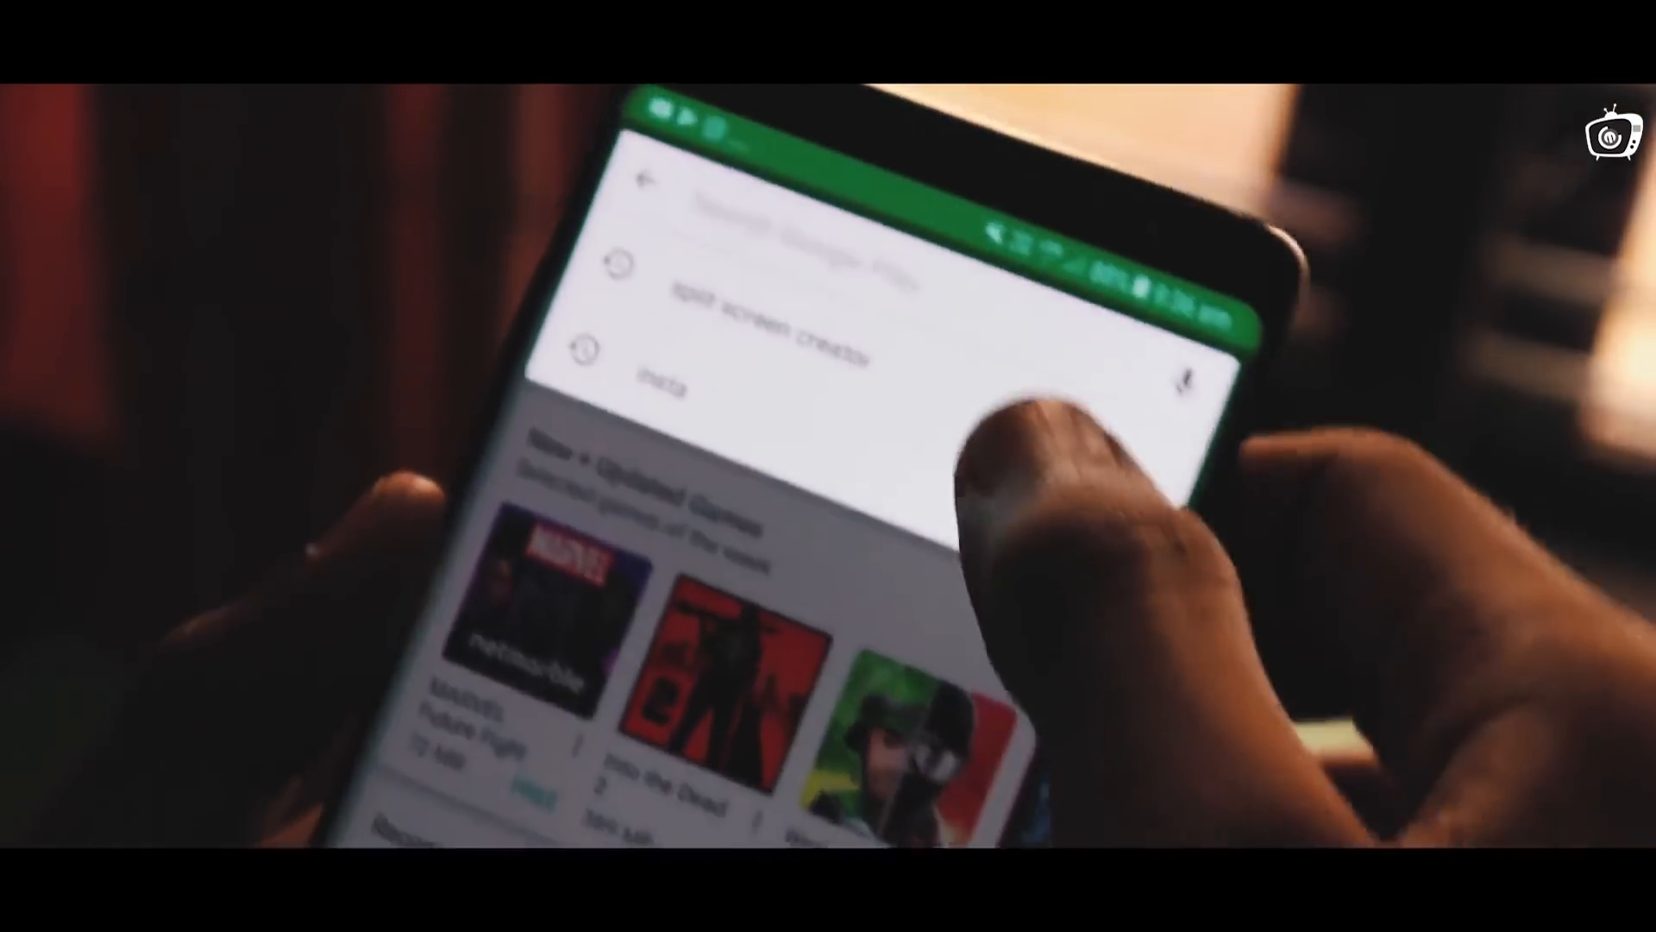
pyautogui.click(740, 364)
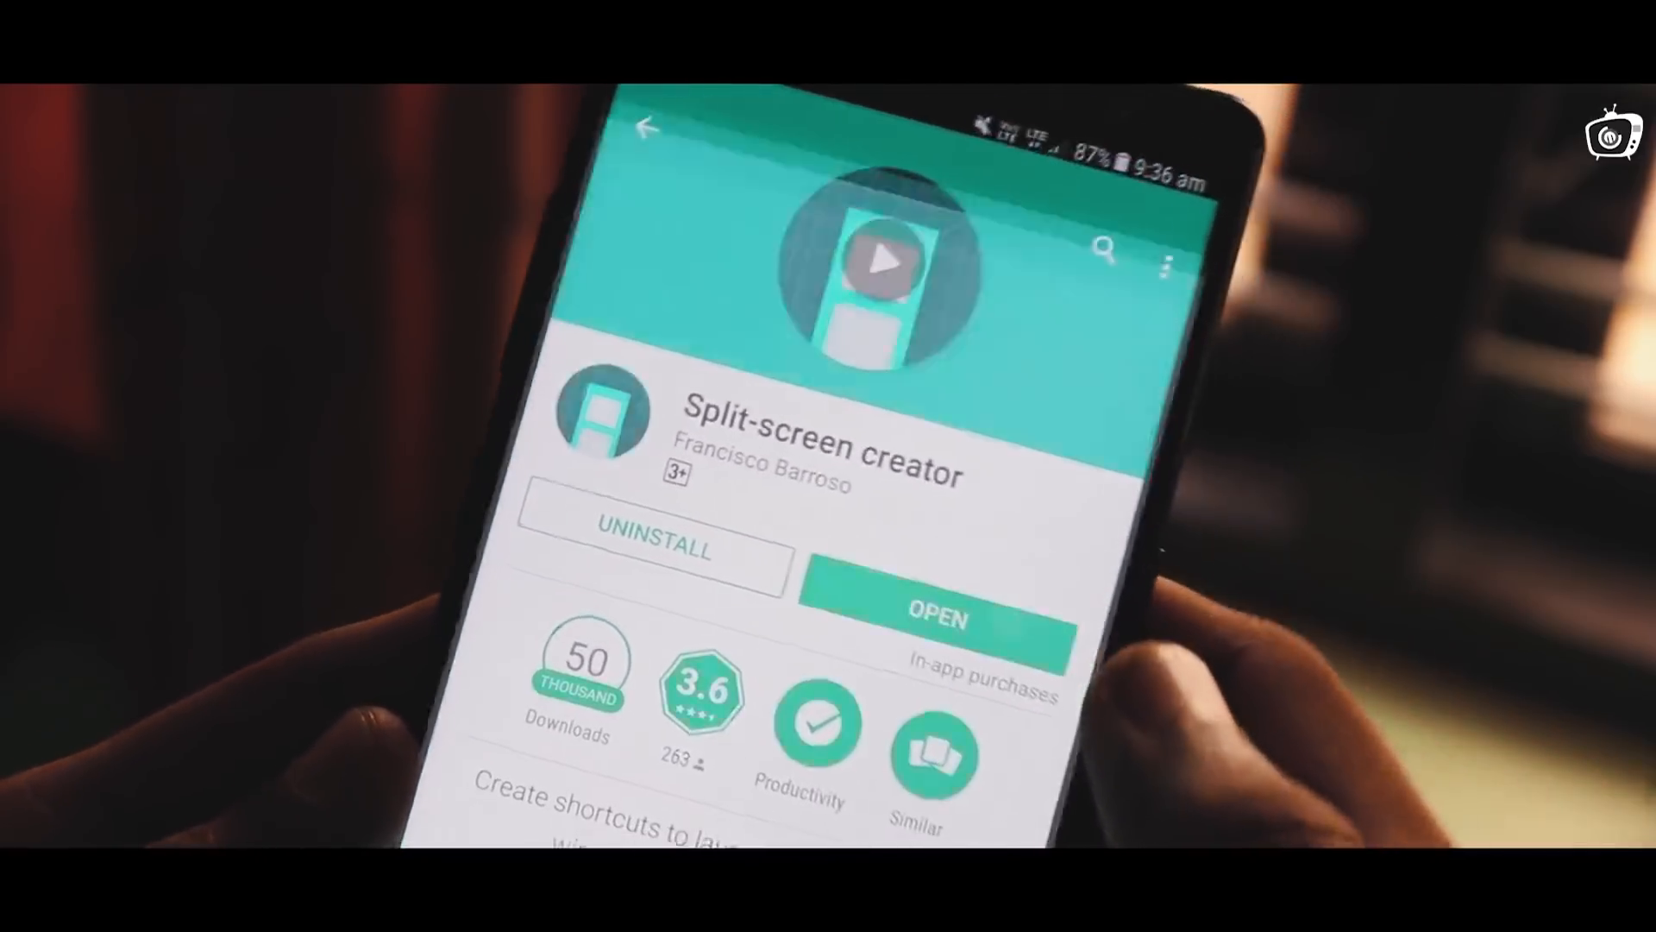
# Launch Split-screen creator so its accessibility service can be switched on
pyautogui.click(939, 612)
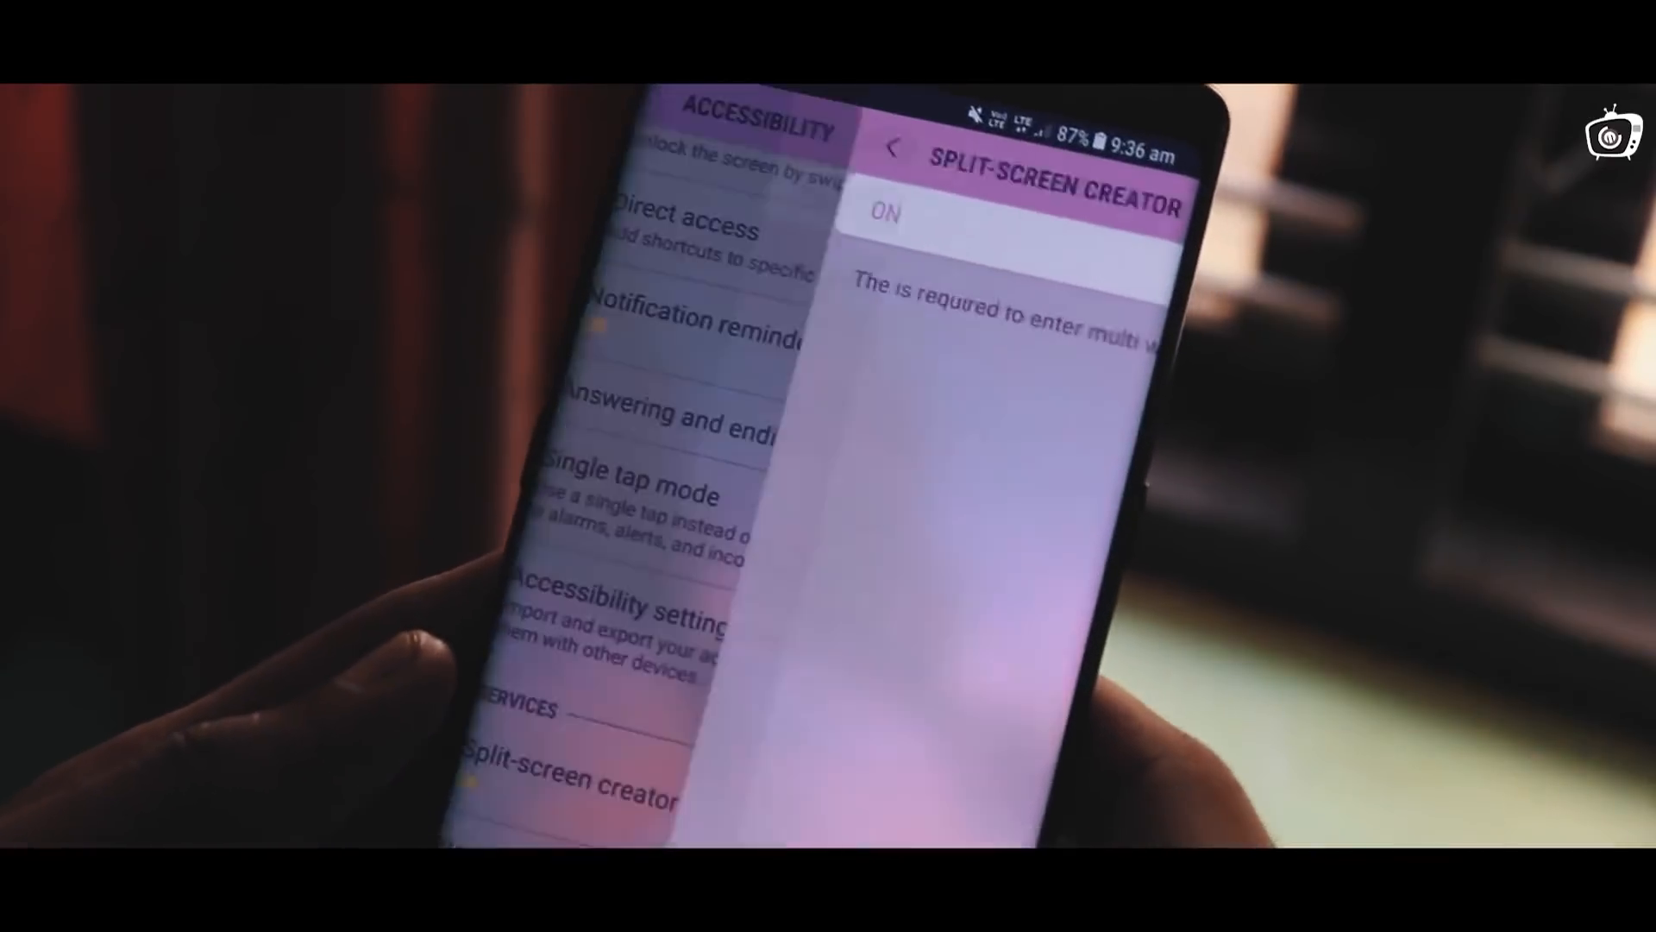
# Confirm Split-screen creator shows On in Accessibility and head to the home-screen Widgets list
pyautogui.click(894, 148)
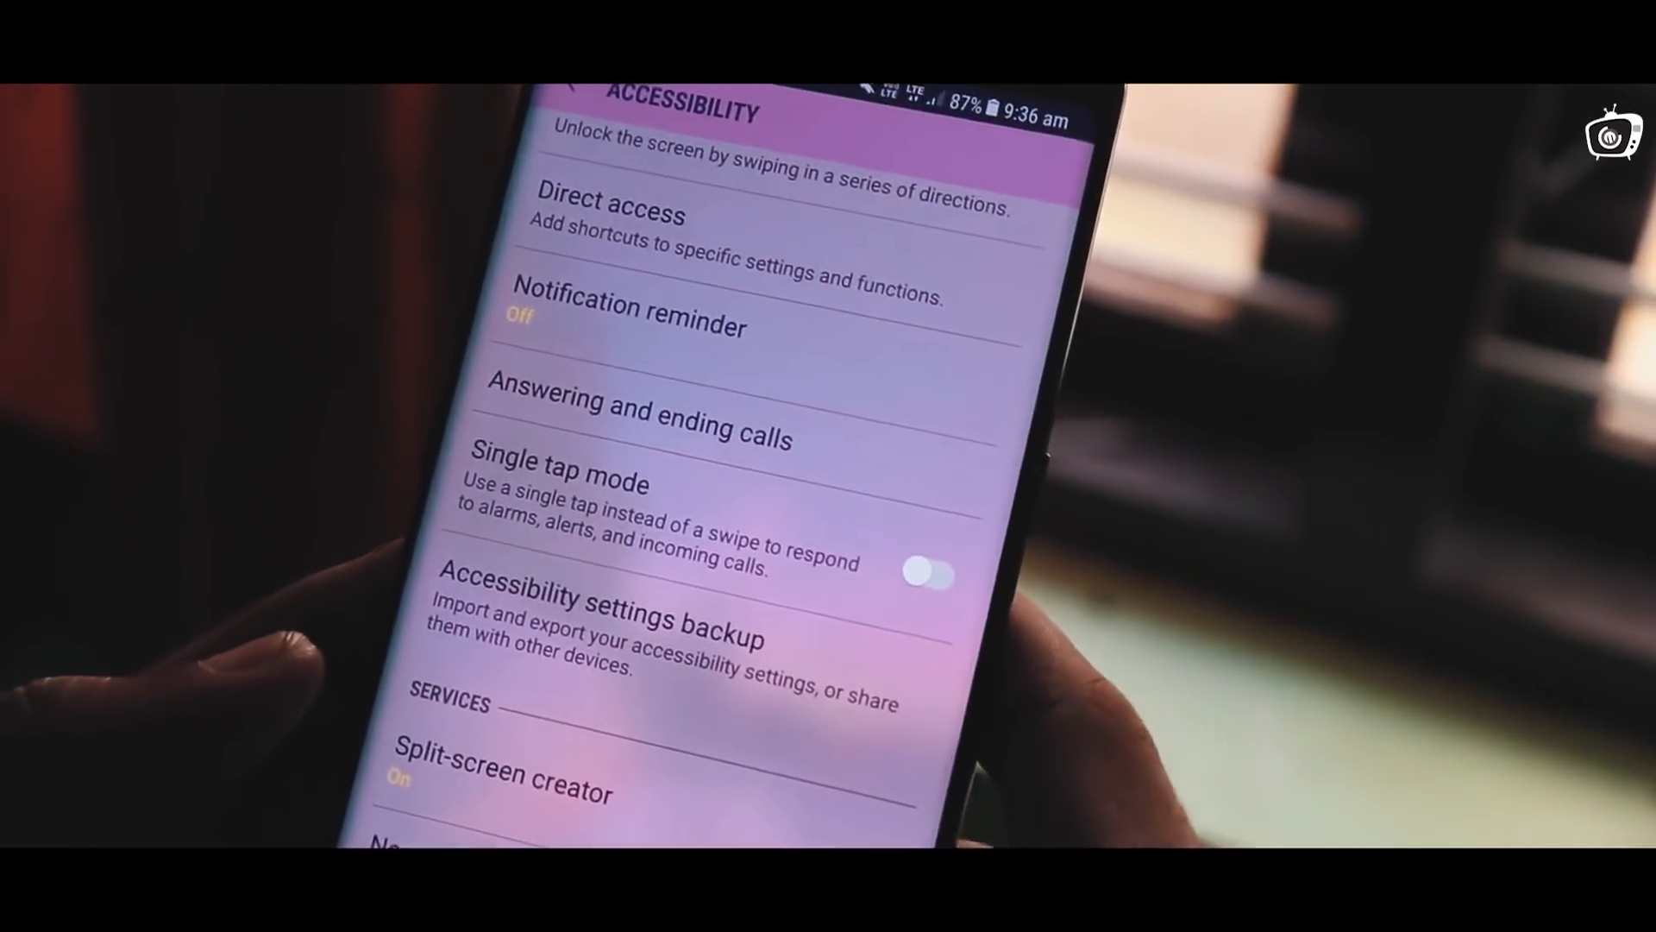
pyautogui.click(502, 773)
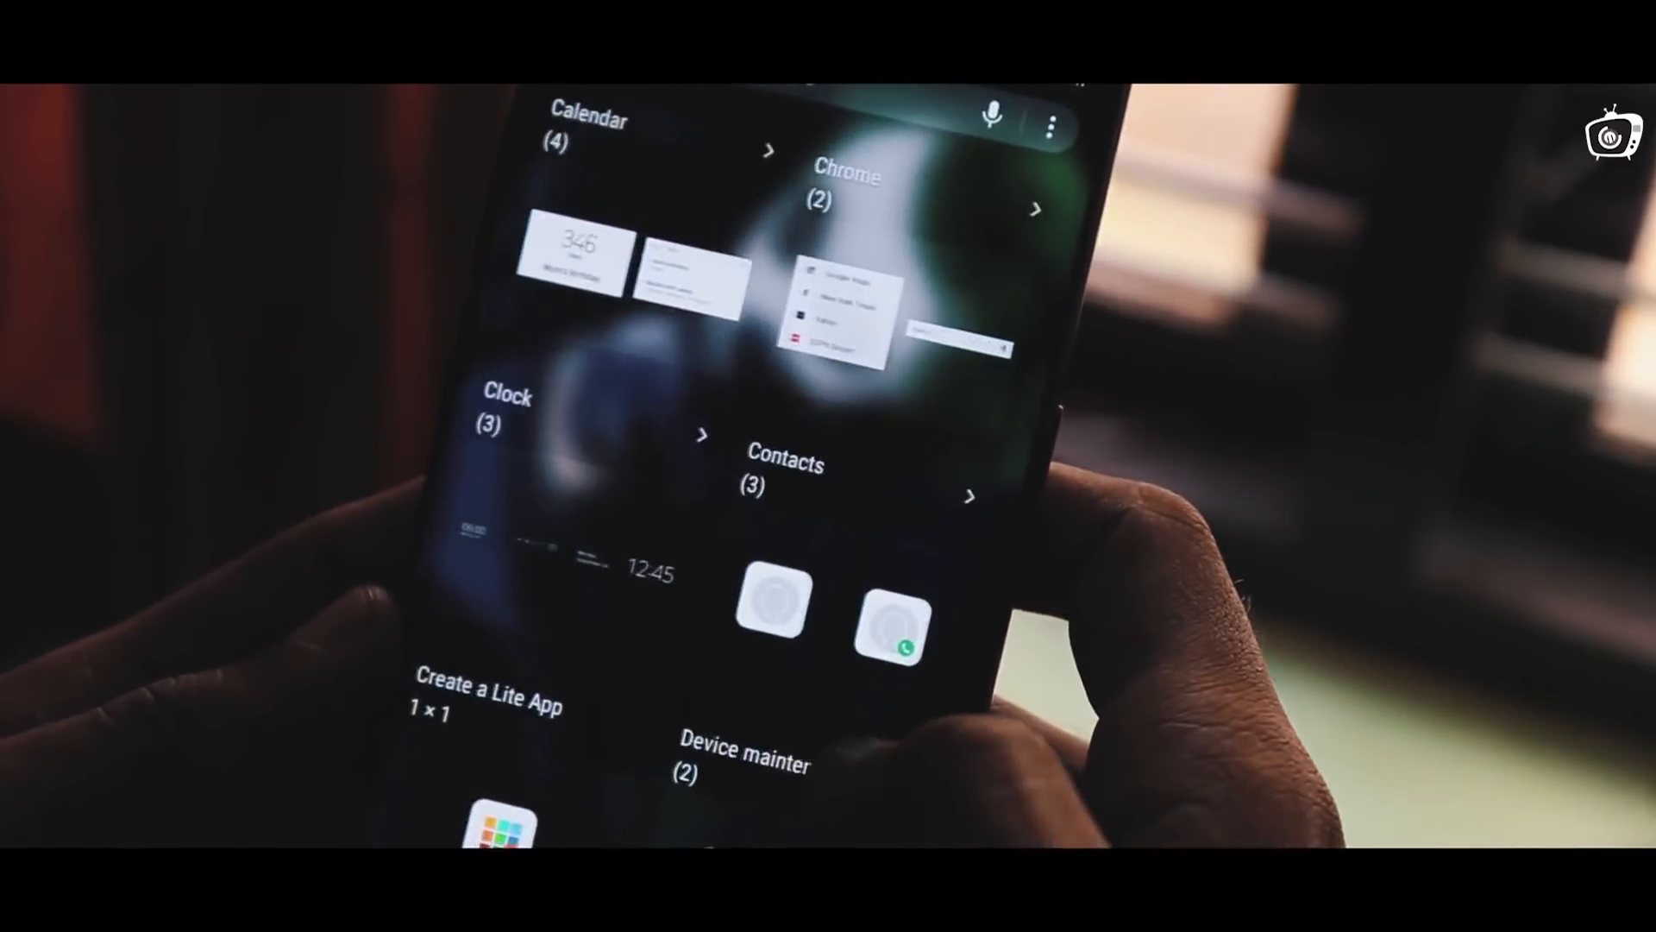
# Scroll the Widgets list down to Split-screen creator and drop its shortcut on the home screen
pyautogui.scroll(-3)
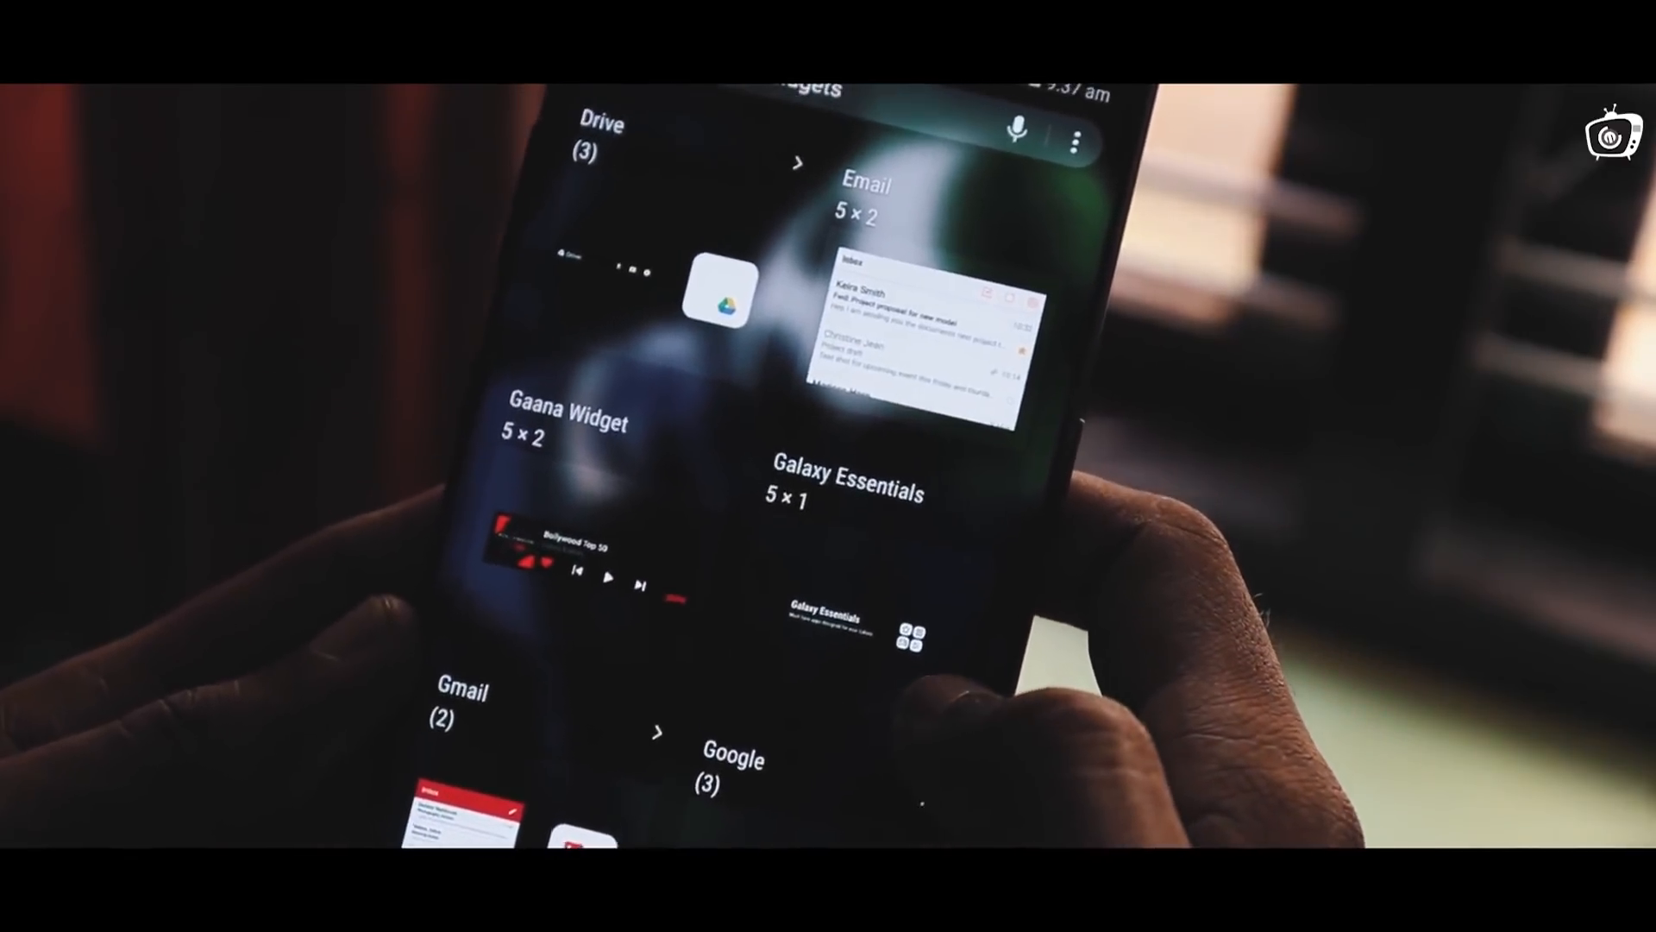
pyautogui.scroll(-3)
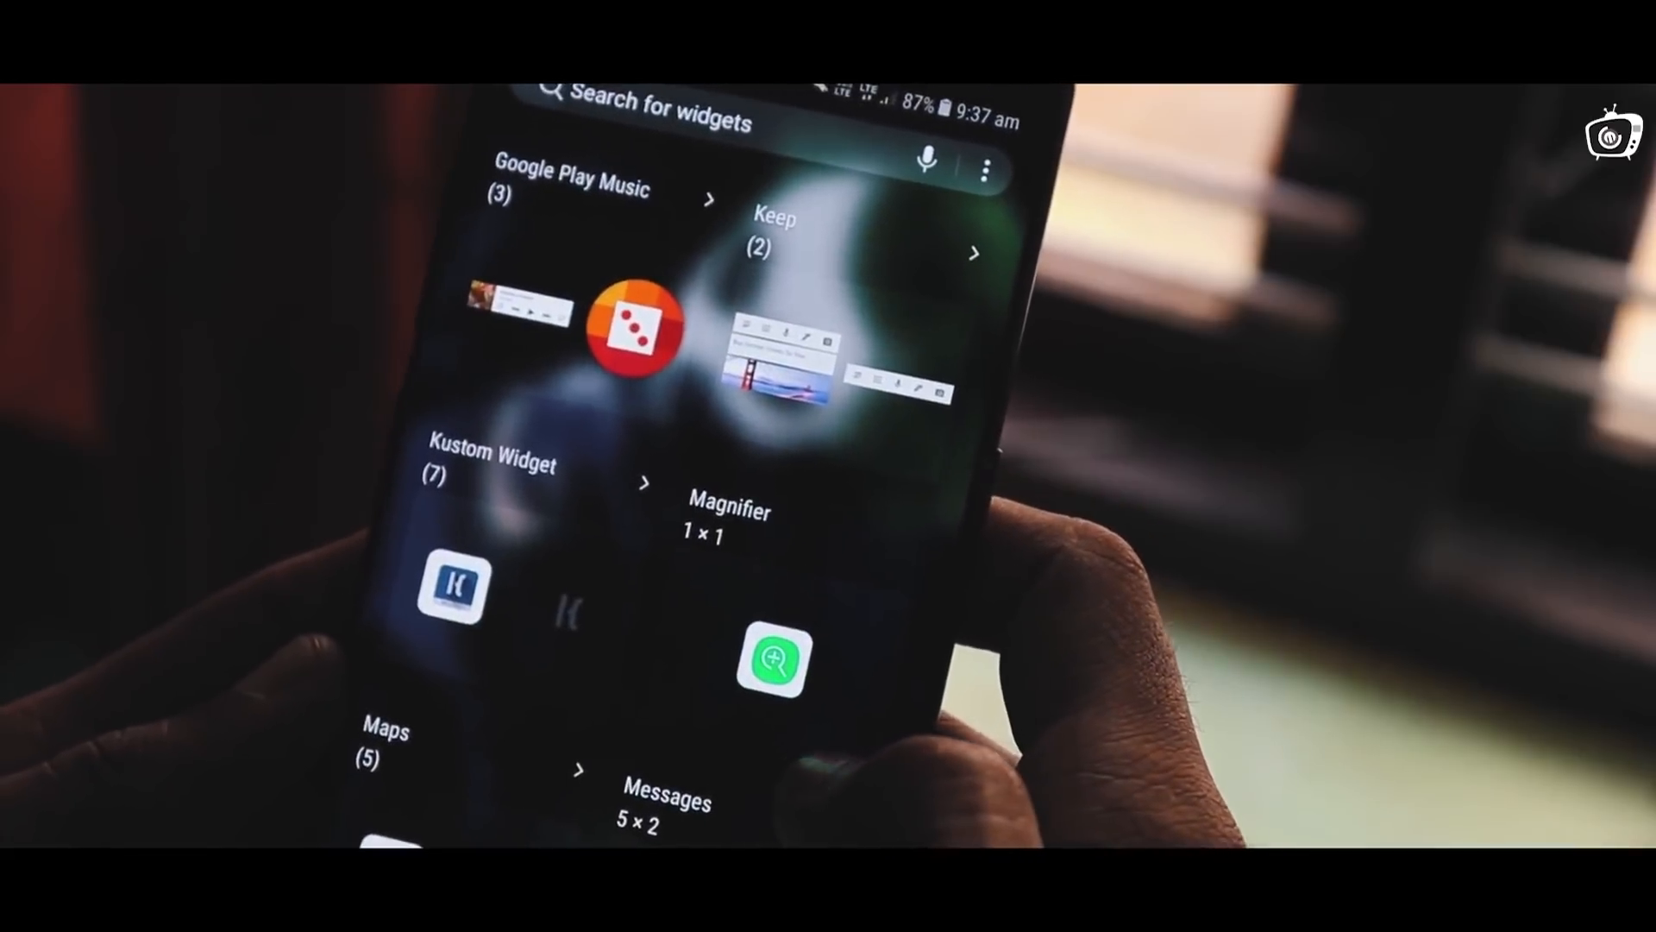
pyautogui.scroll(-3)
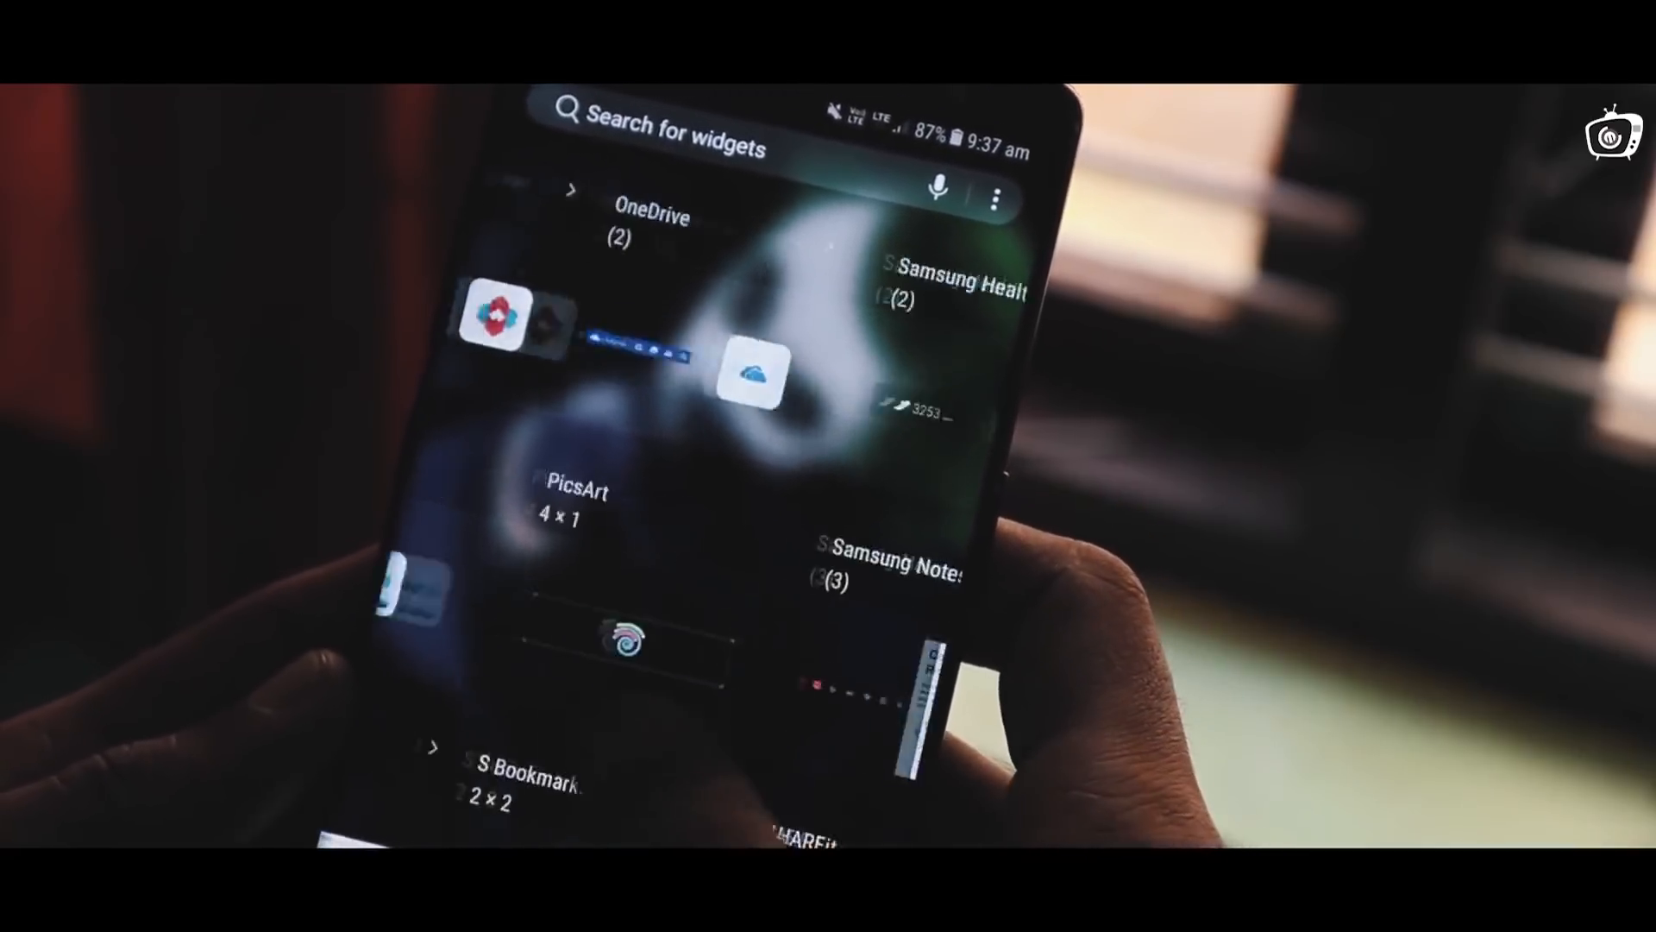
pyautogui.scroll(-3)
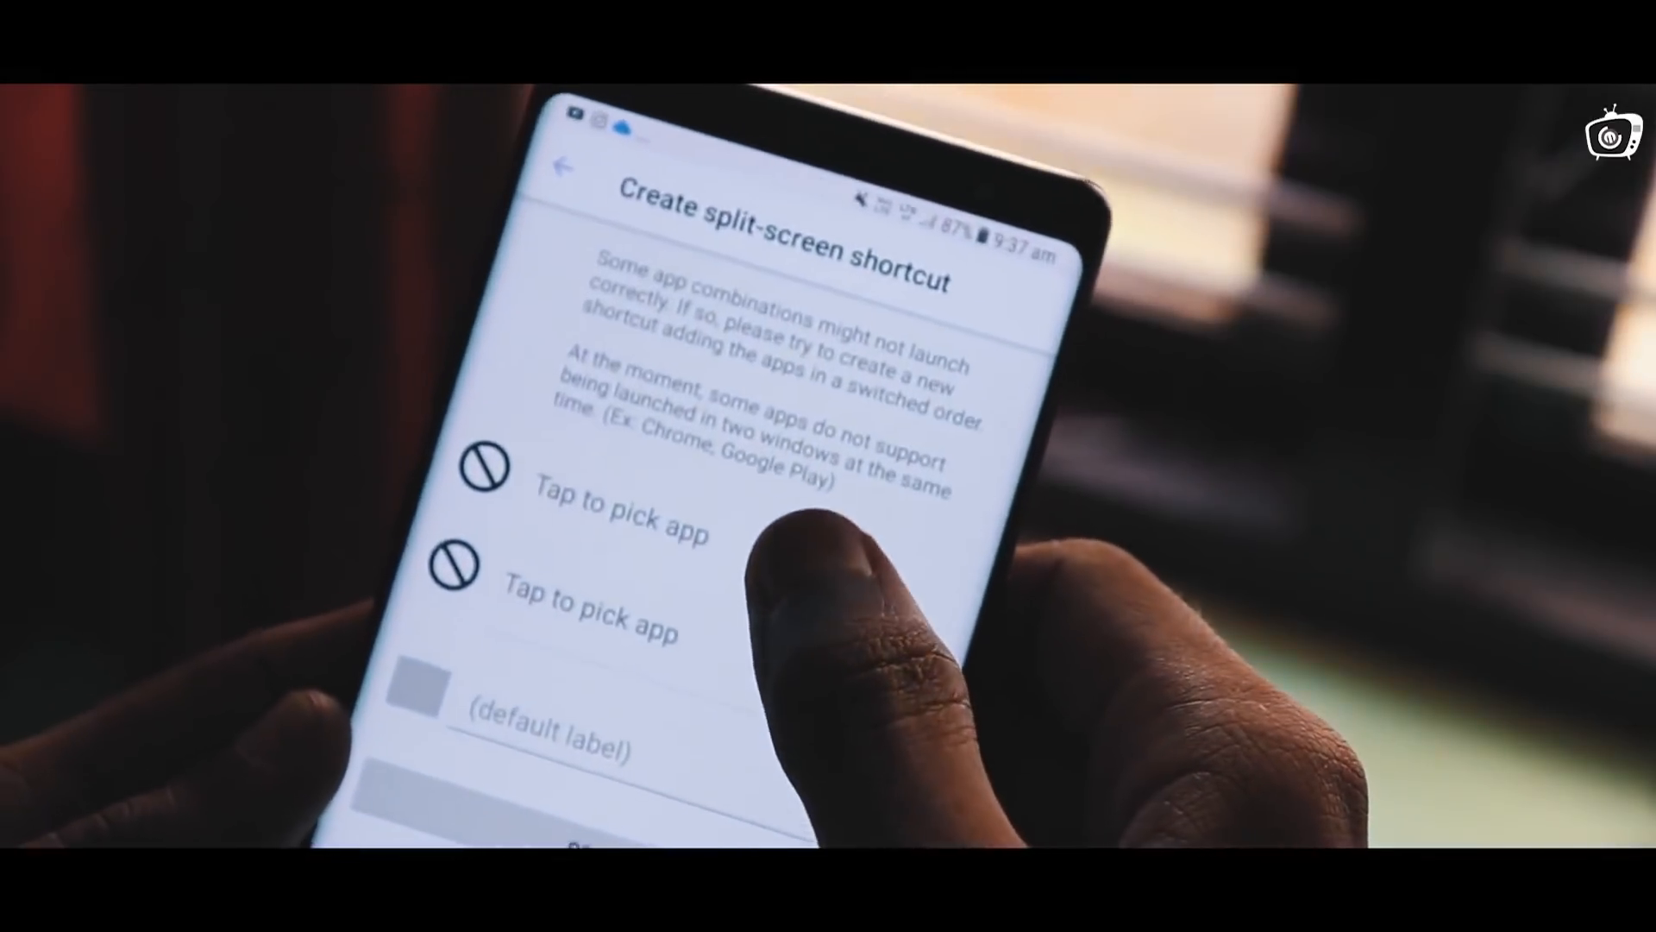
# Pick Gaana as the first app and Color as the second, then create the 'Gaana & Color' shortcut
pyautogui.click(621, 507)
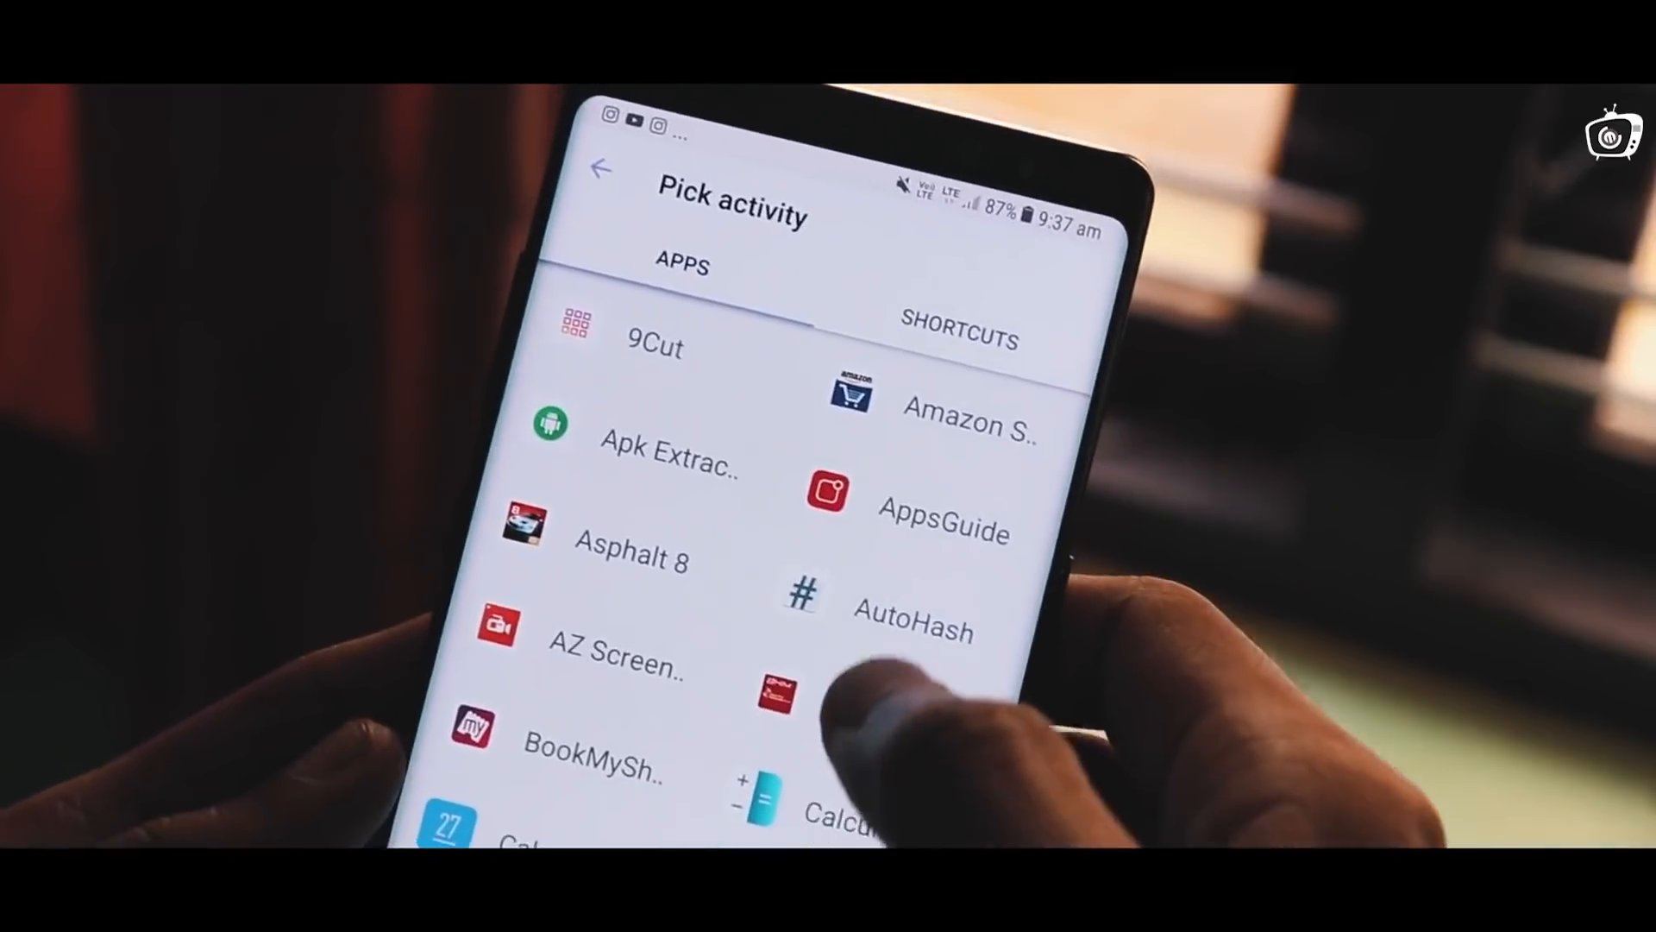
pyautogui.scroll(-3)
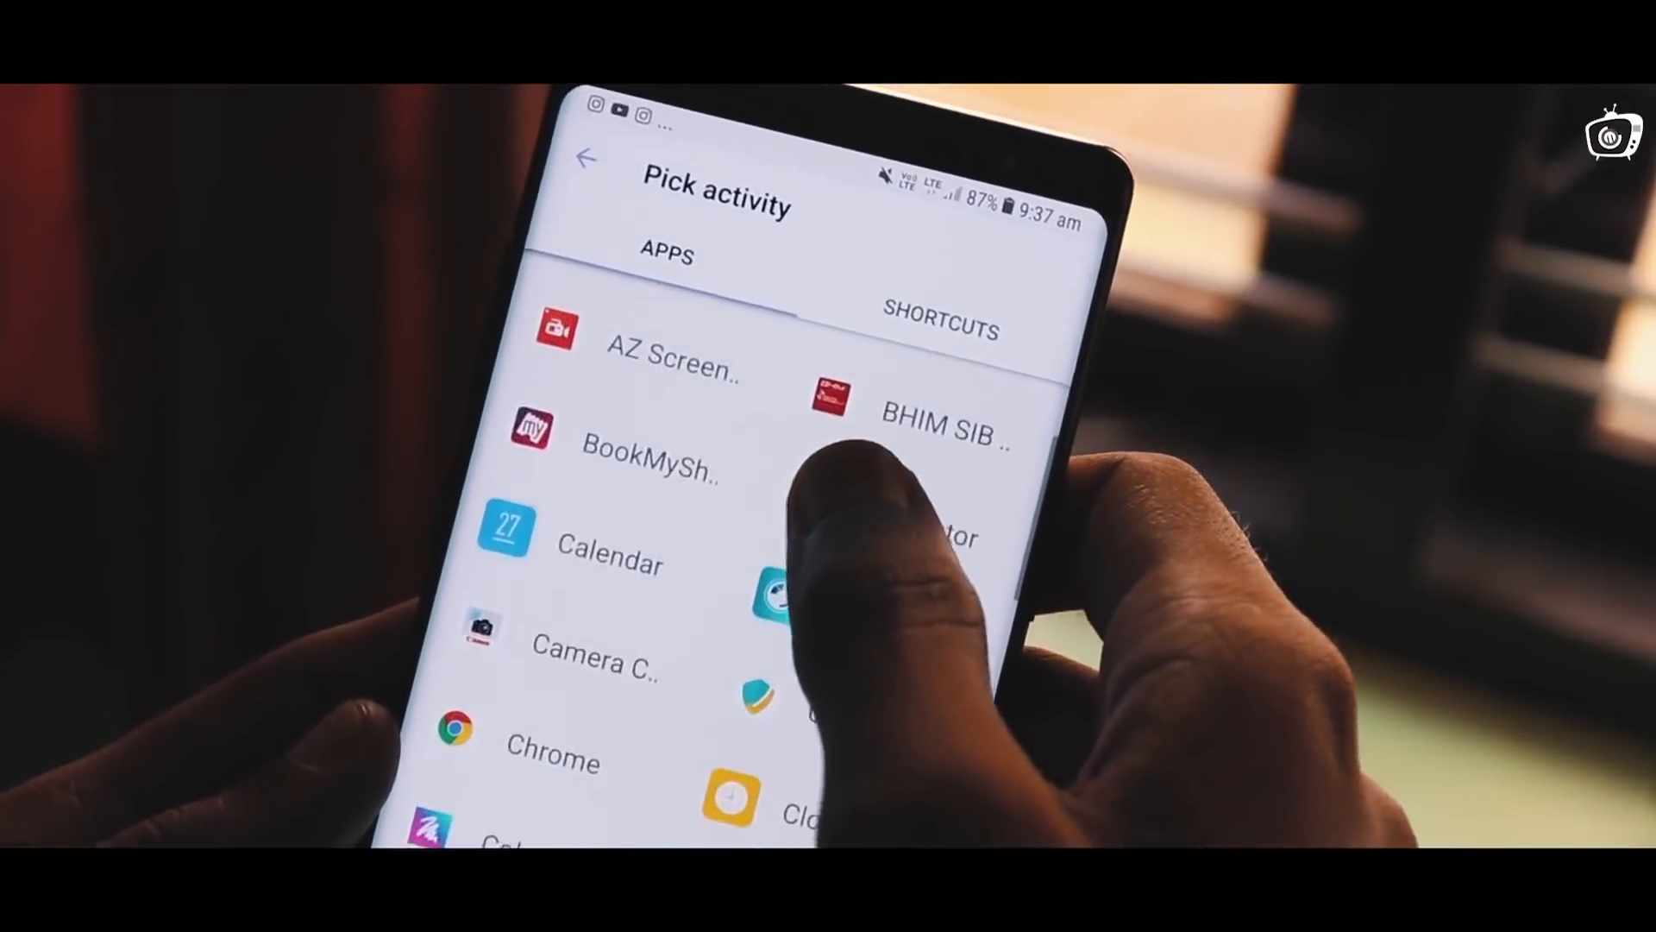
pyautogui.scroll(-3)
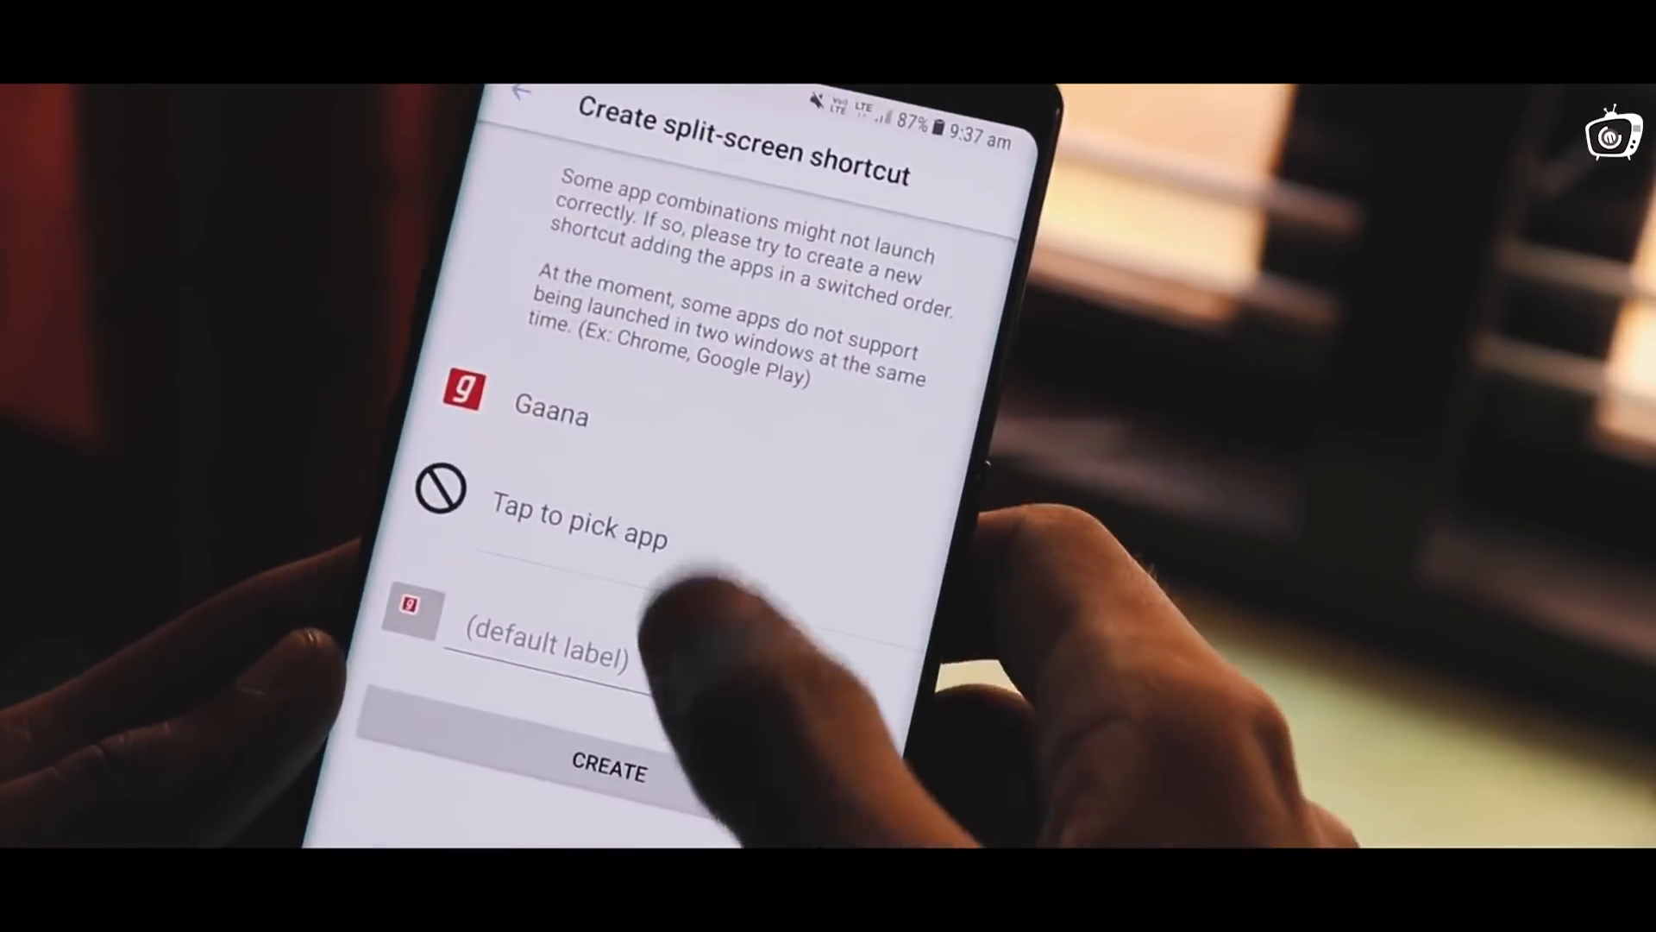
pyautogui.click(578, 525)
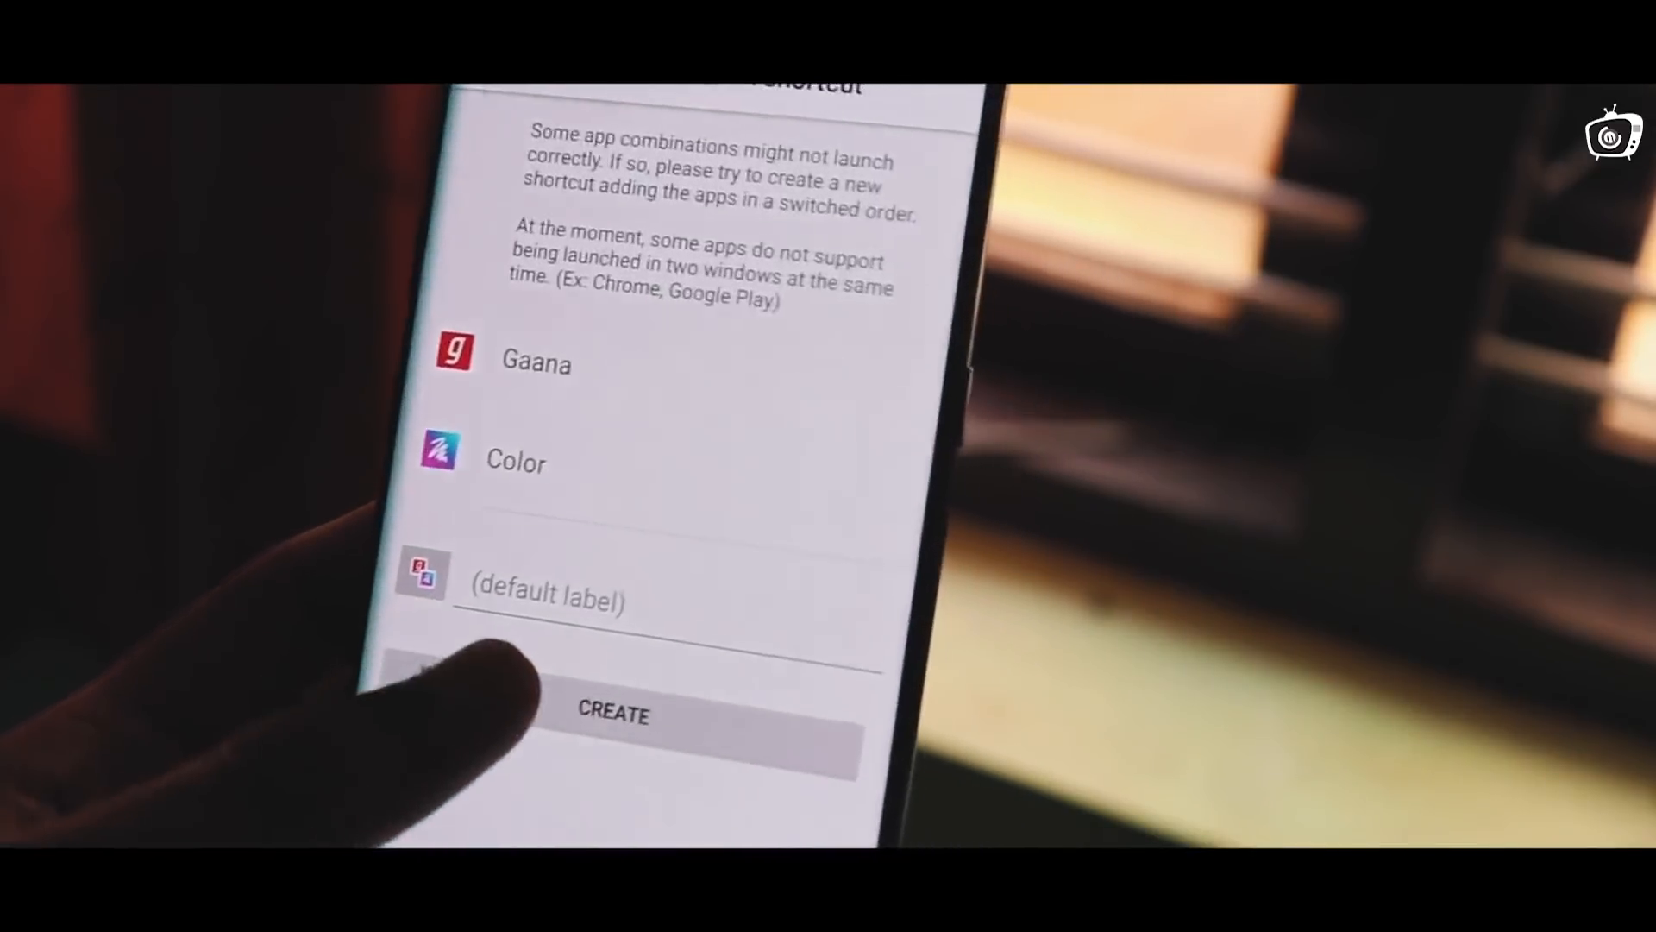
pyautogui.click(612, 723)
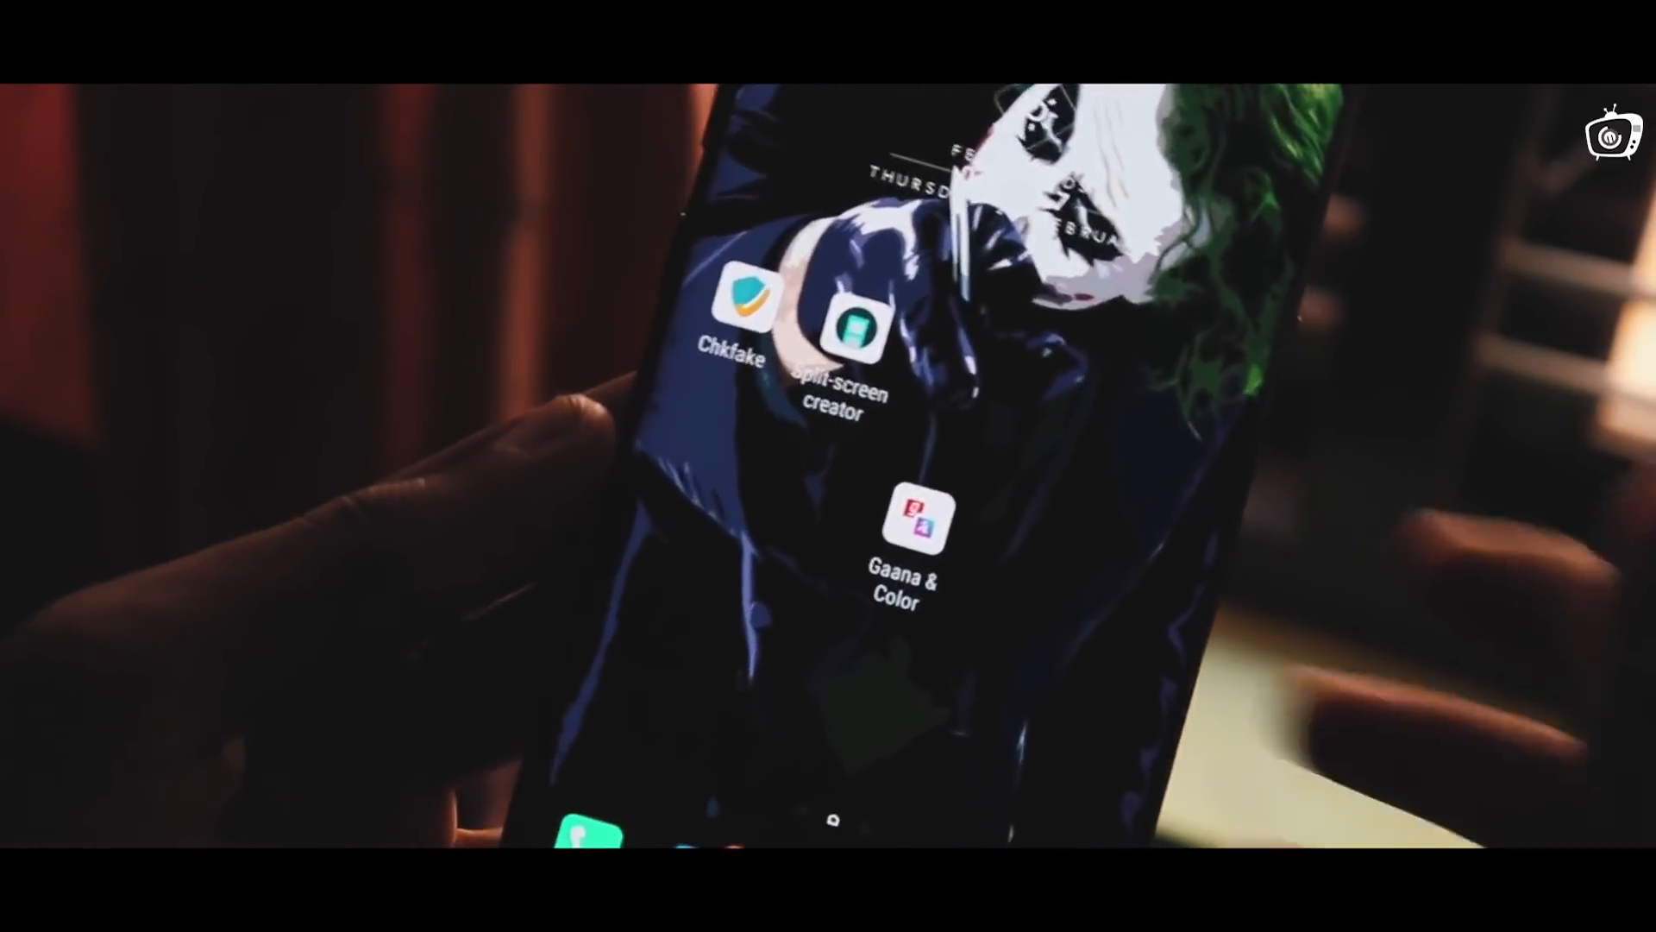